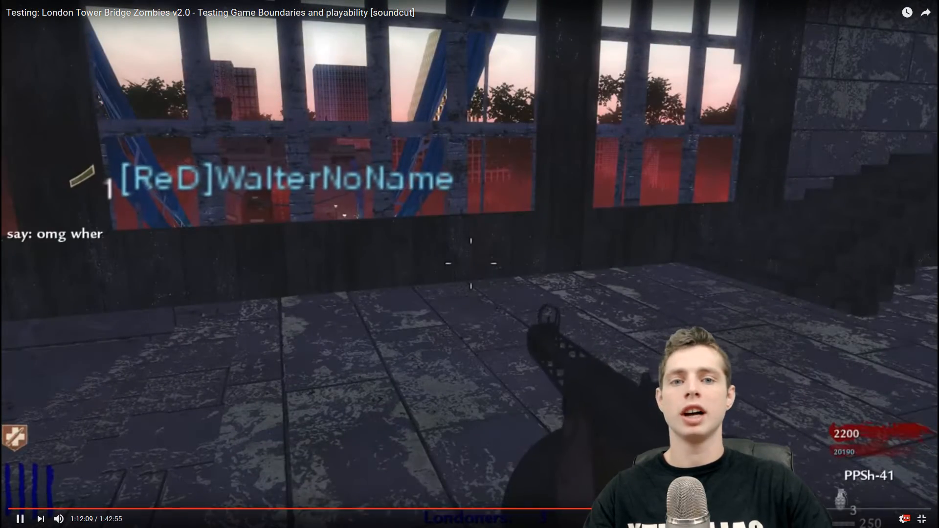
- Pause the London Tower Bridge Zombies testing video on YouTube
{"action": "left_click", "coordinate": [922, 518]}
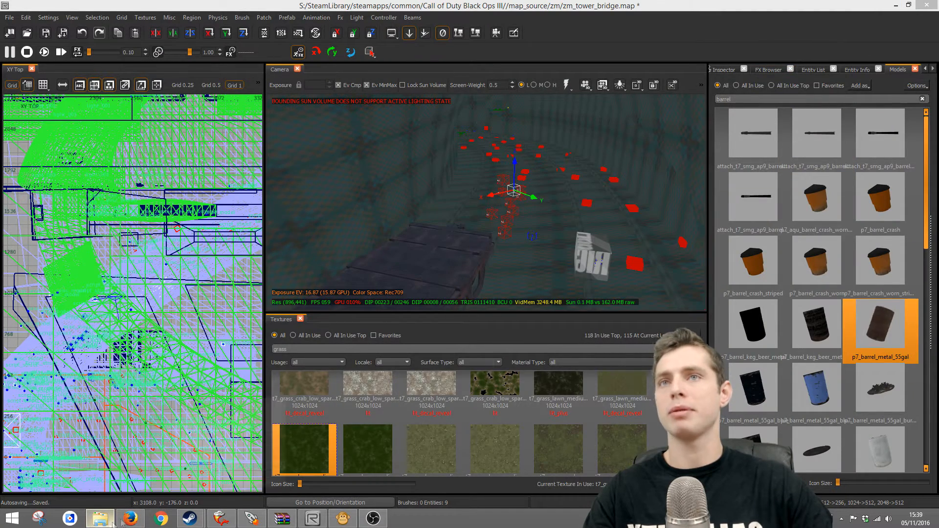
- Copy nazi_zombie_uk.map into Call of Duty Black Ops III > map_source > _prefabs > oldmaps
{"action": "left_click", "coordinate": [100, 518]}
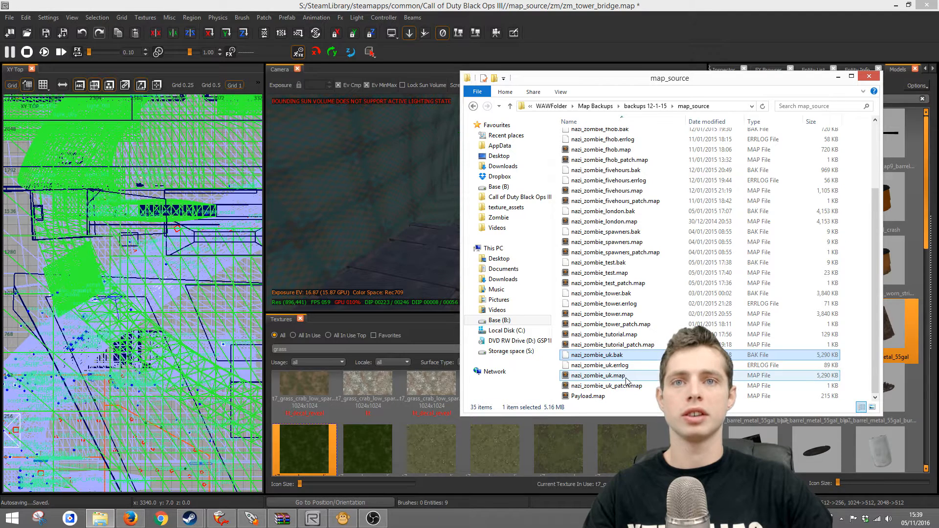
{"action": "right_click", "coordinate": [599, 355]}
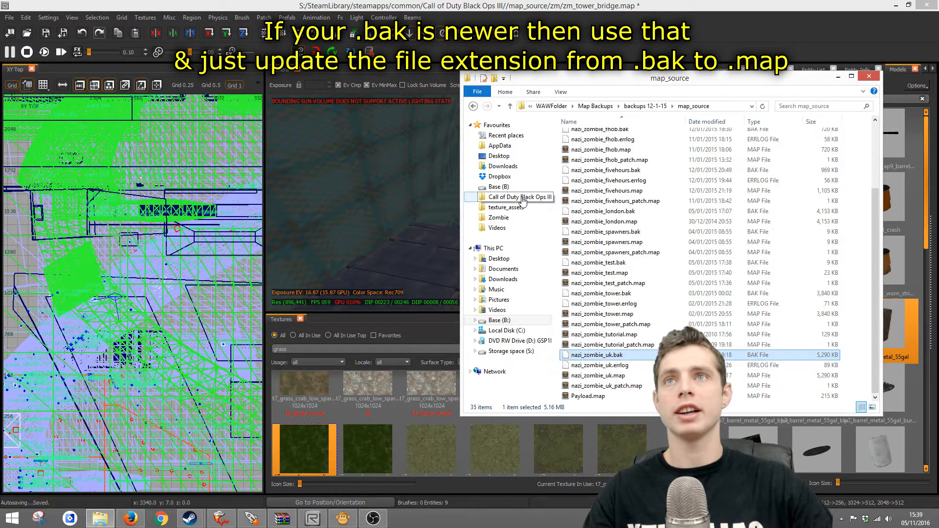
{"action": "left_click", "coordinate": [519, 197]}
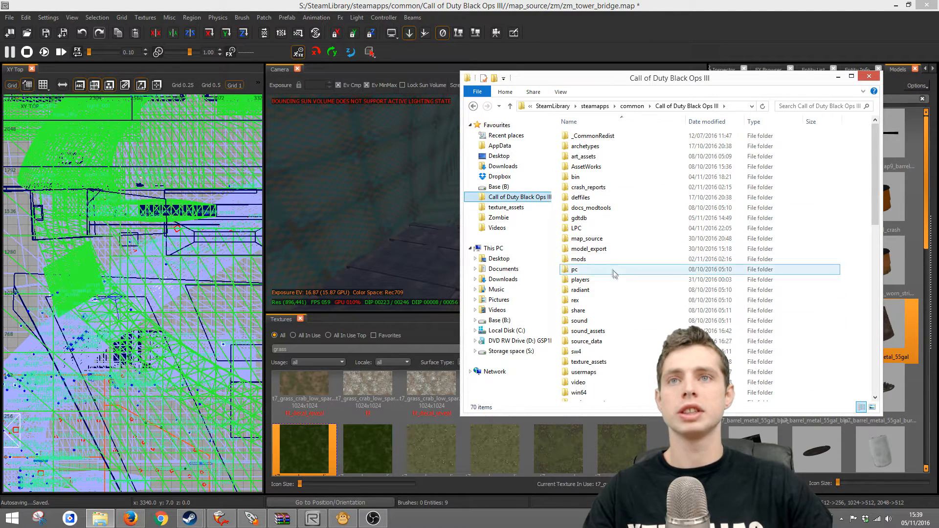
{"action": "double_click", "coordinate": [586, 238]}
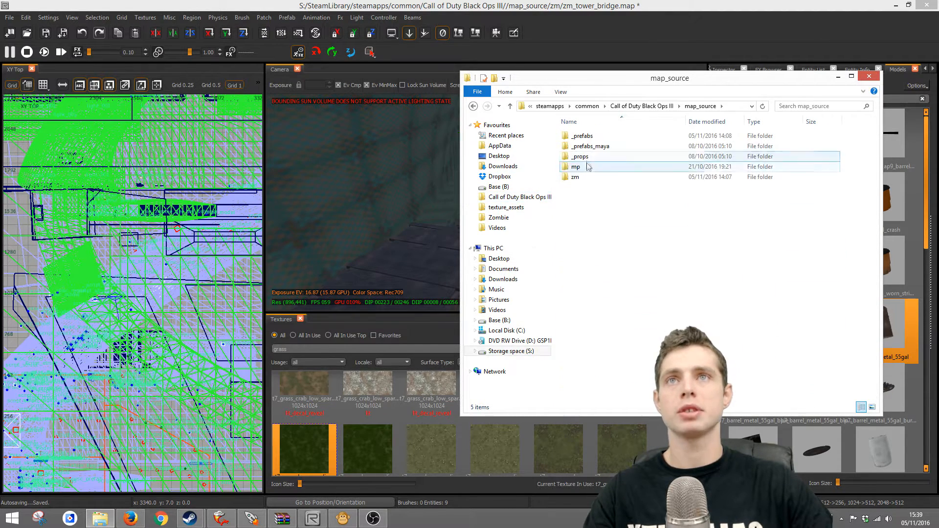
{"action": "double_click", "coordinate": [581, 135]}
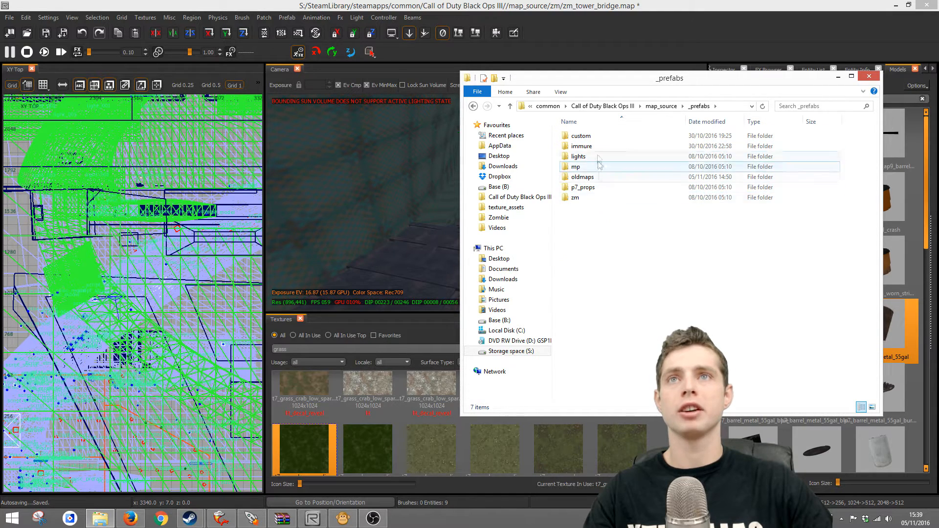
{"action": "double_click", "coordinate": [582, 177]}
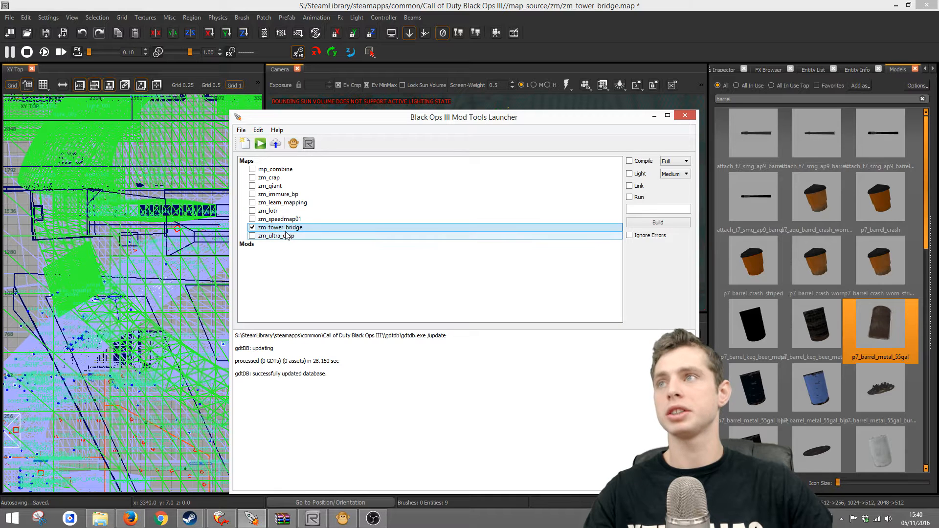
- Launch zm_tower_bridge in Radiant from the launcher's Maps list
{"action": "right_click", "coordinate": [280, 227]}
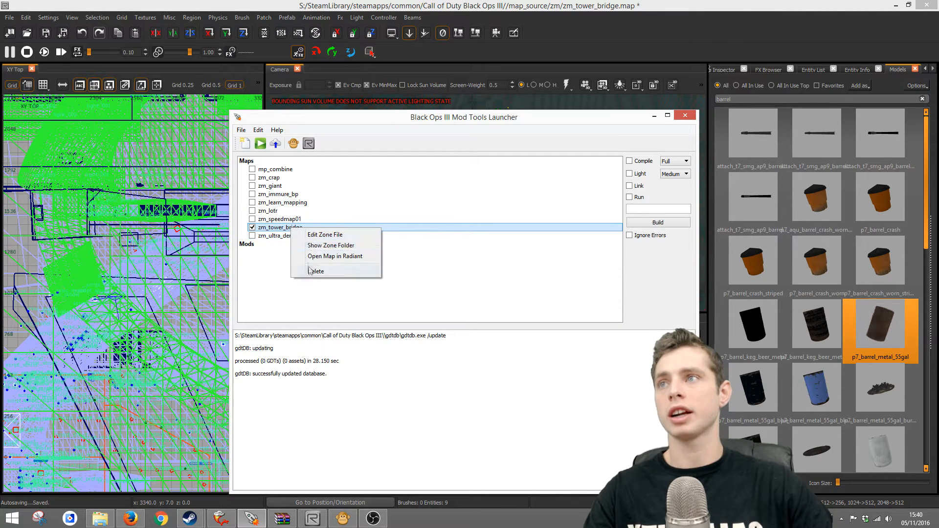
{"action": "left_click", "coordinate": [335, 256]}
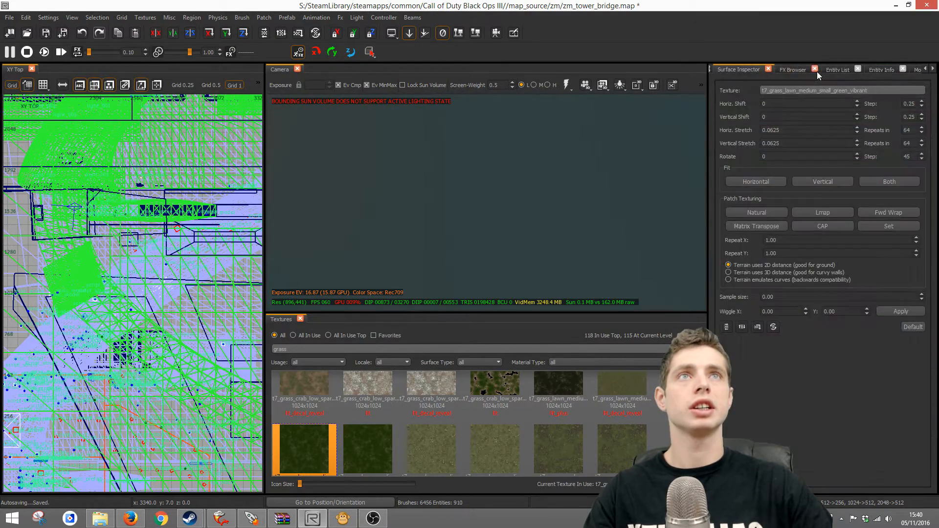
- Reload the Prefab Browser and place nazi_zombie_uk2.map from the oldmaps folder
{"action": "left_click", "coordinate": [894, 69]}
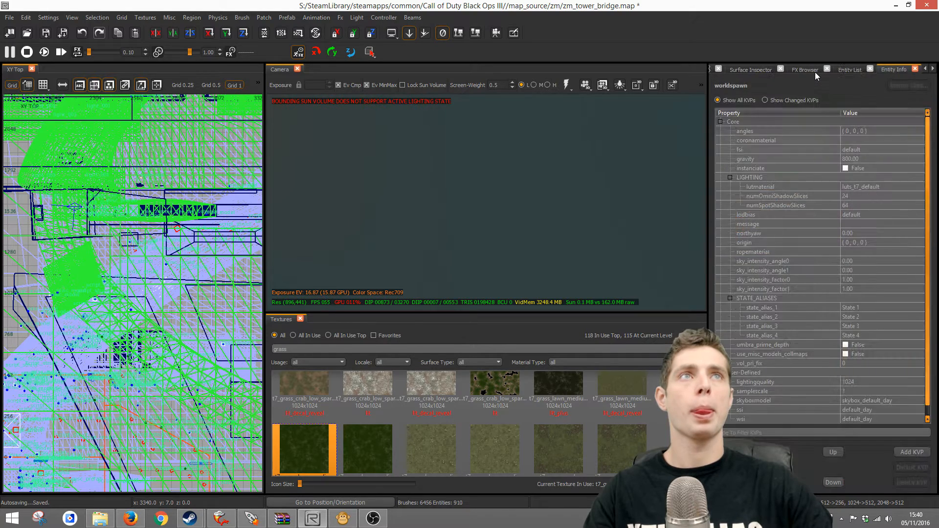
{"action": "left_click", "coordinate": [732, 70]}
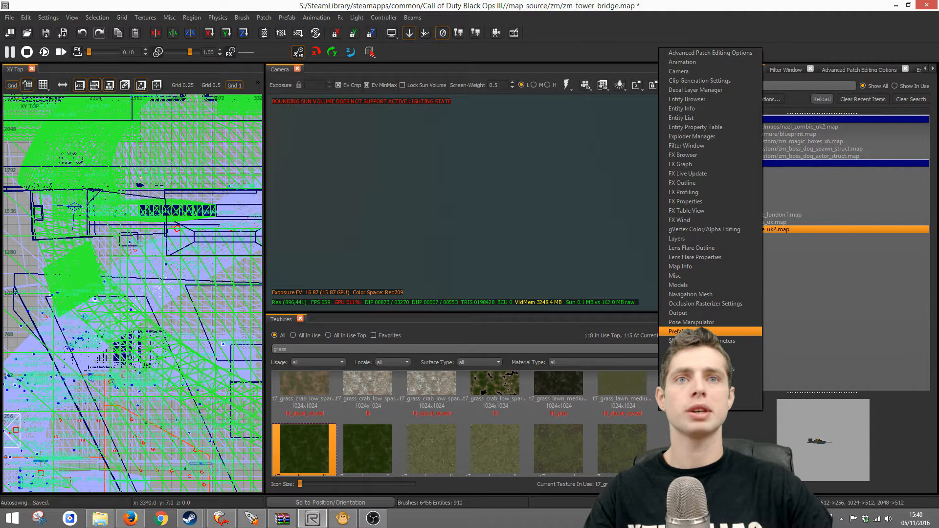
{"action": "left_click", "coordinate": [680, 332]}
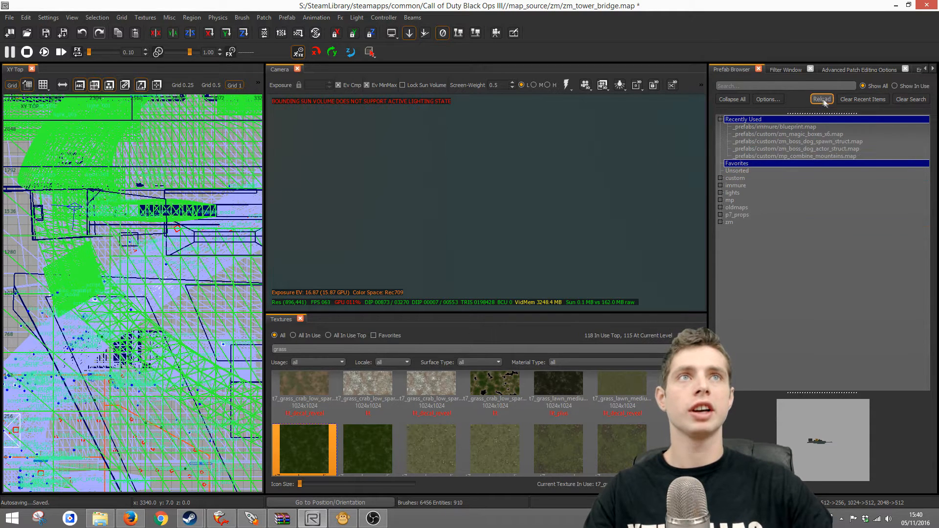
{"action": "left_click", "coordinate": [721, 207]}
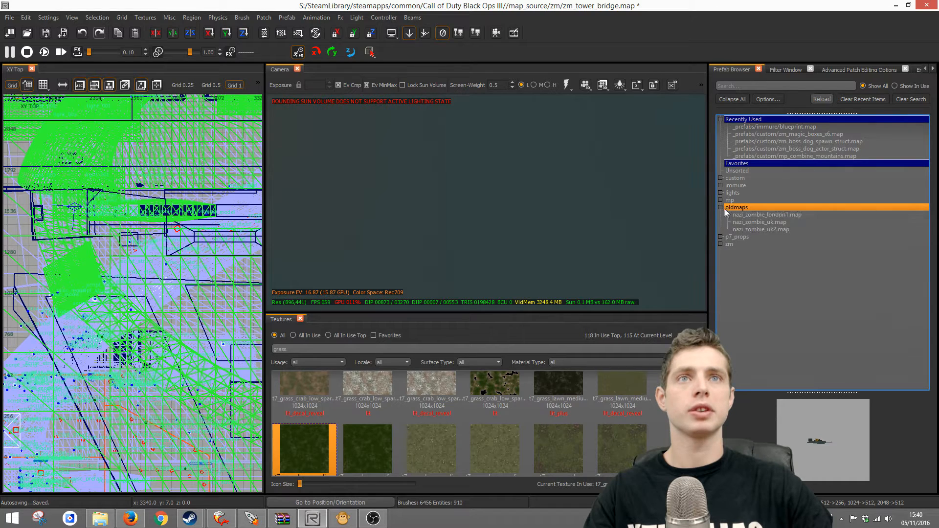
{"action": "left_click", "coordinate": [761, 230]}
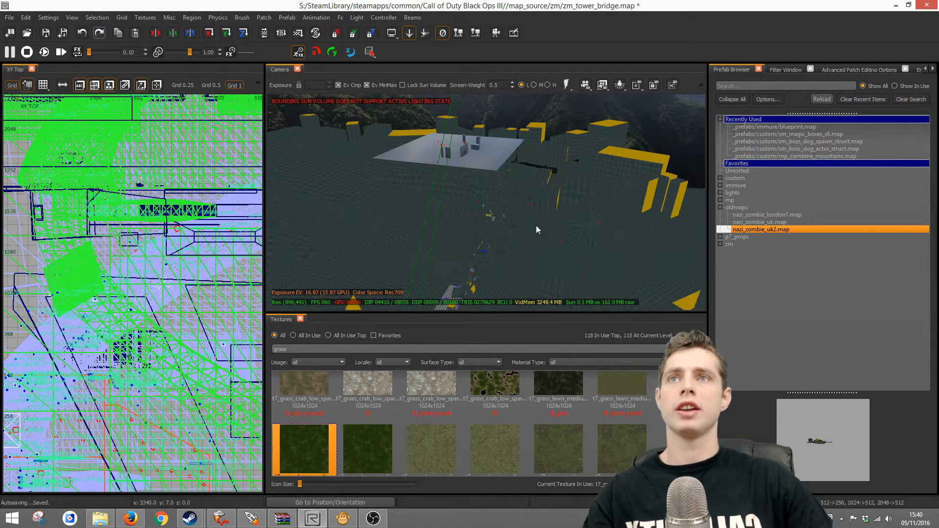
- Pick a tree misc_model from the placed prefab and view the Entity List
{"action": "right_click", "coordinate": [537, 230]}
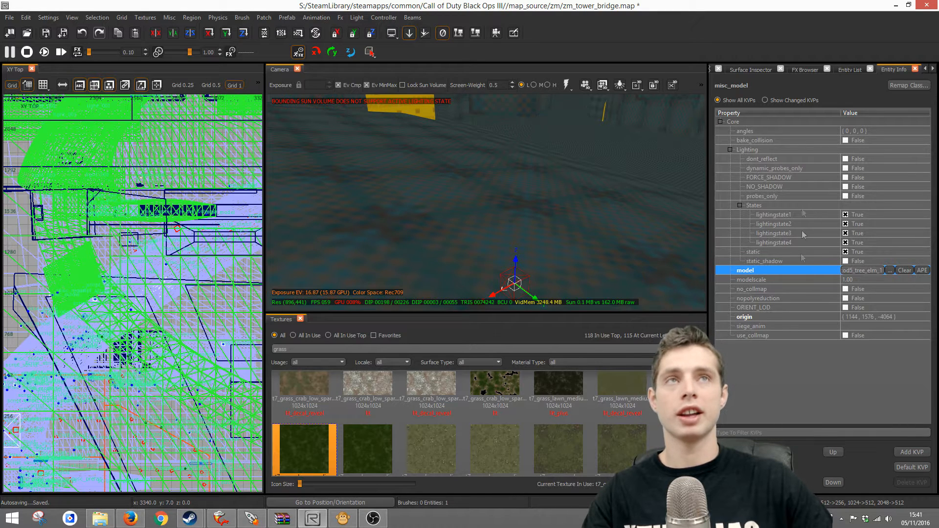
{"action": "mouse_move", "coordinate": [602, 245]}
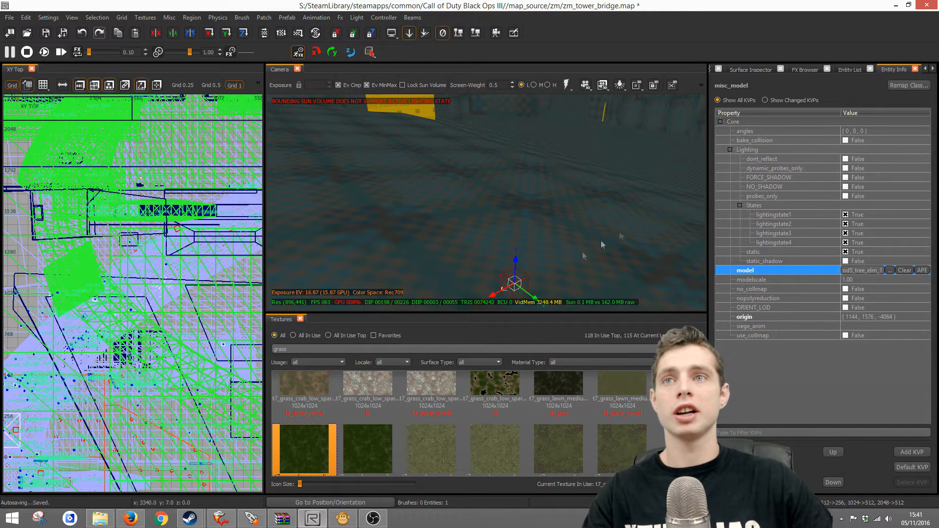
{"action": "left_click", "coordinate": [850, 69]}
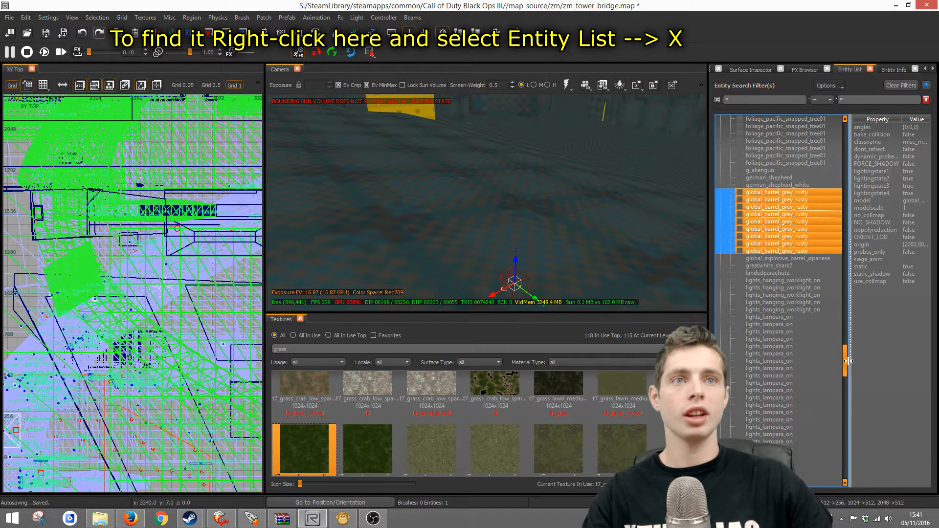
- Highlight the foliage_cod5_tree_elm_1 entries and choose Select Highlighted Entities
{"action": "left_click", "coordinate": [779, 309]}
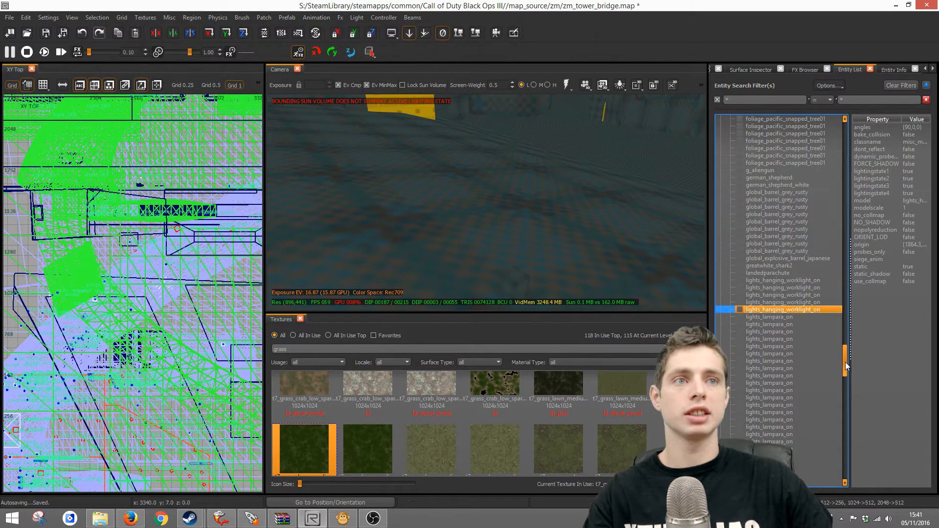
{"action": "scroll", "scroll_direction": "down", "scroll_amount": 3}
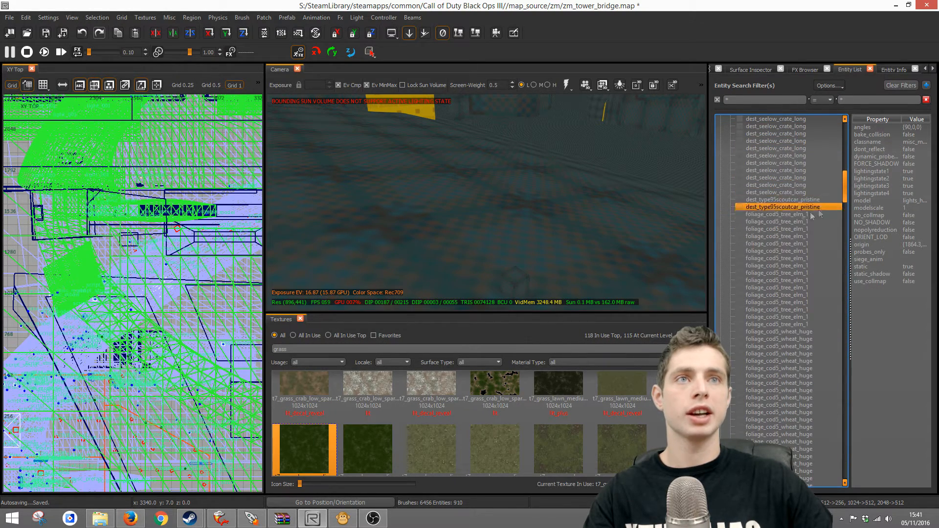
{"action": "left_click", "coordinate": [779, 214]}
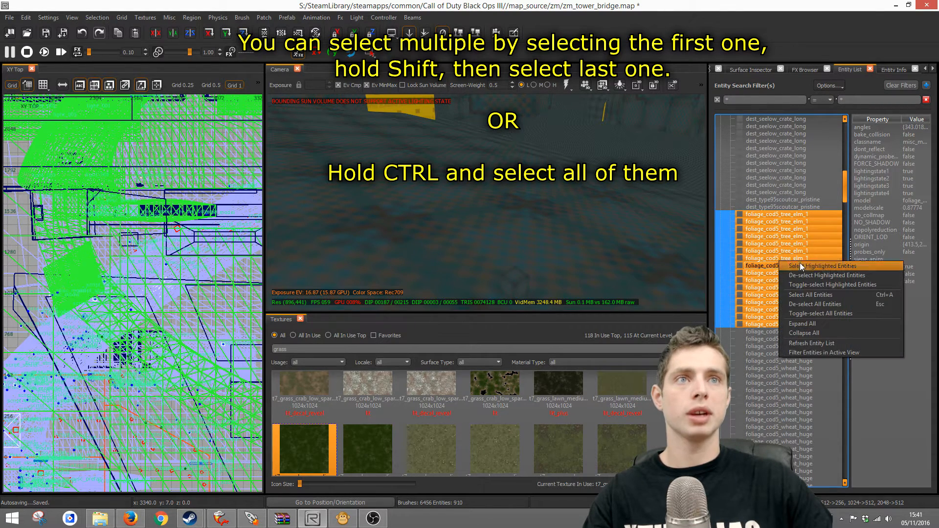
{"action": "left_click", "coordinate": [827, 265]}
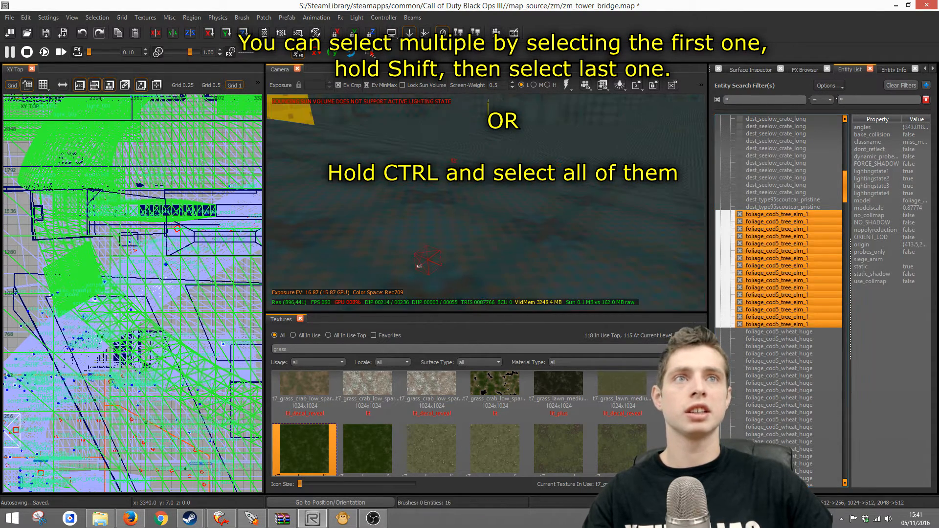
{"action": "right_click", "coordinate": [779, 240]}
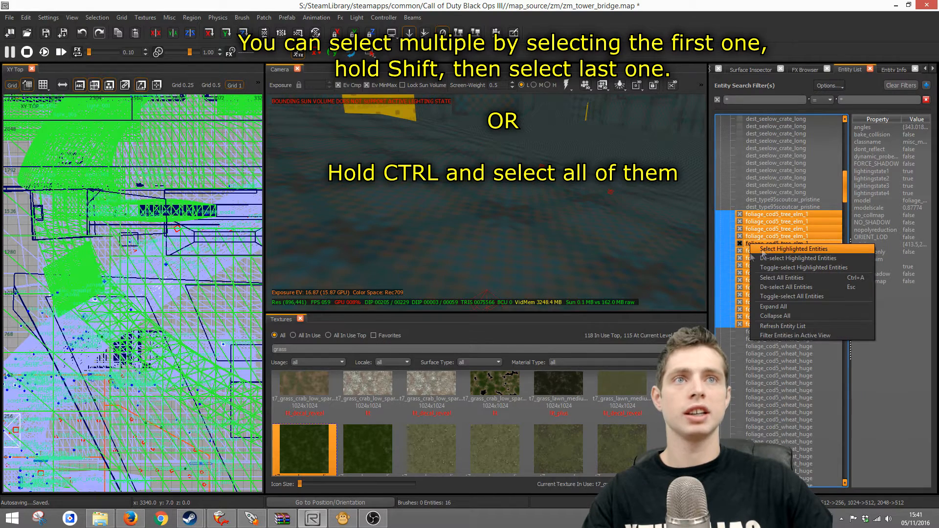
{"action": "left_click", "coordinate": [793, 249]}
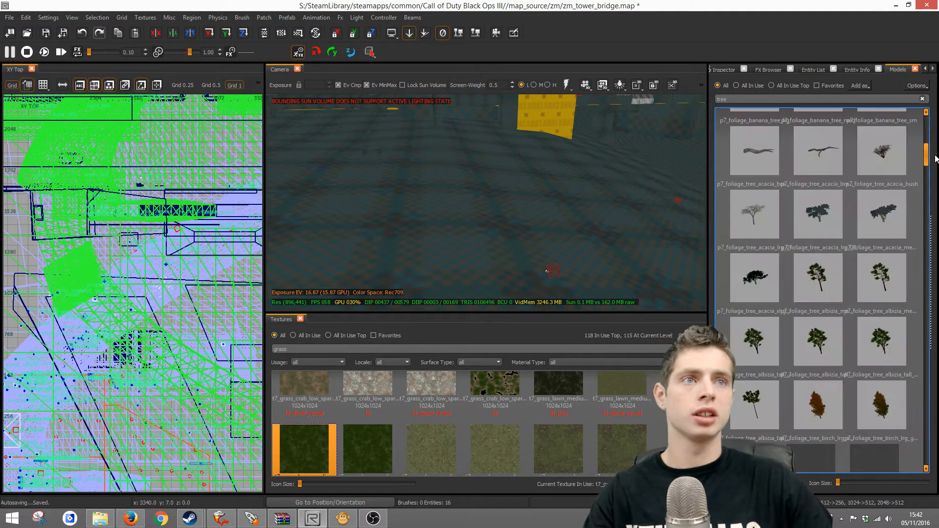
- Swap the selected elm trees for the p7_foliage_tree_albizia_tall model
{"action": "left_click", "coordinate": [880, 340]}
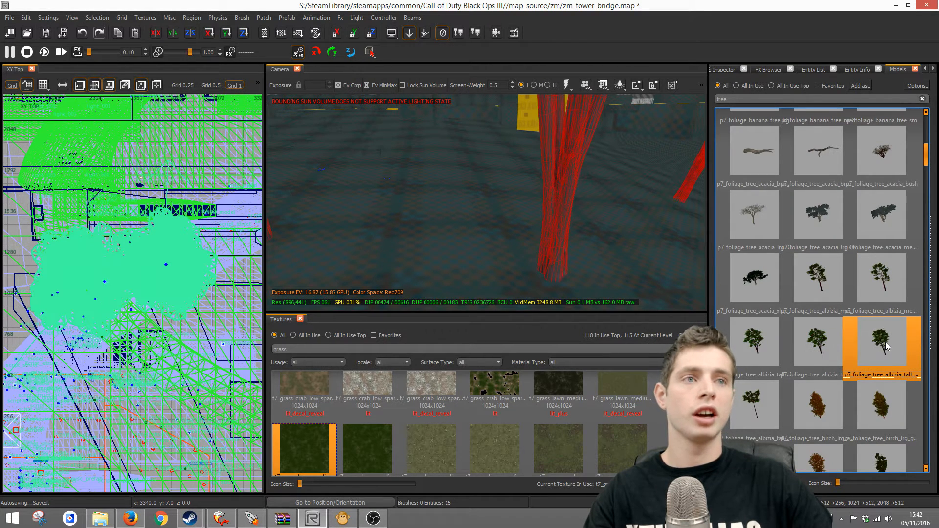
{"action": "mouse_move", "coordinate": [640, 264]}
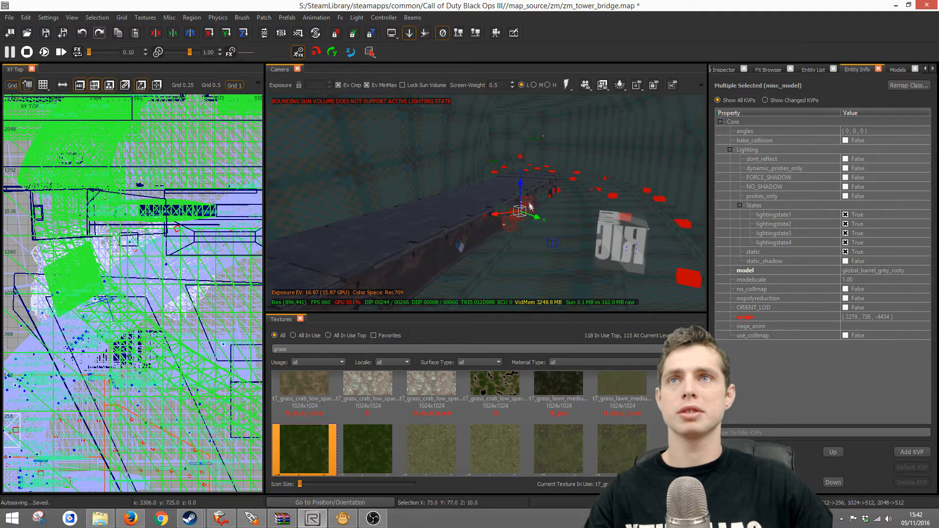
- Search models for 'barrel' and swap the selection to p7_barrel_metal_55gal
{"action": "left_click", "coordinate": [899, 69]}
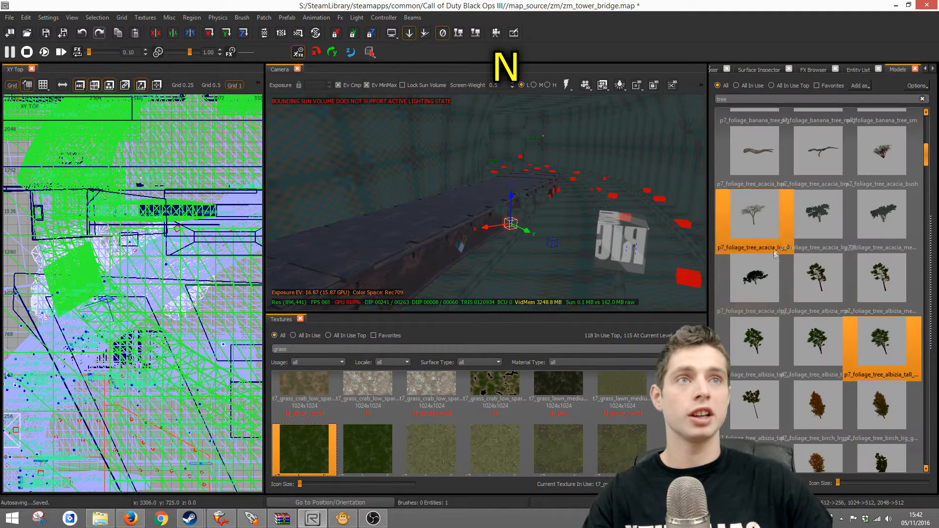
{"action": "left_click", "coordinate": [893, 69]}
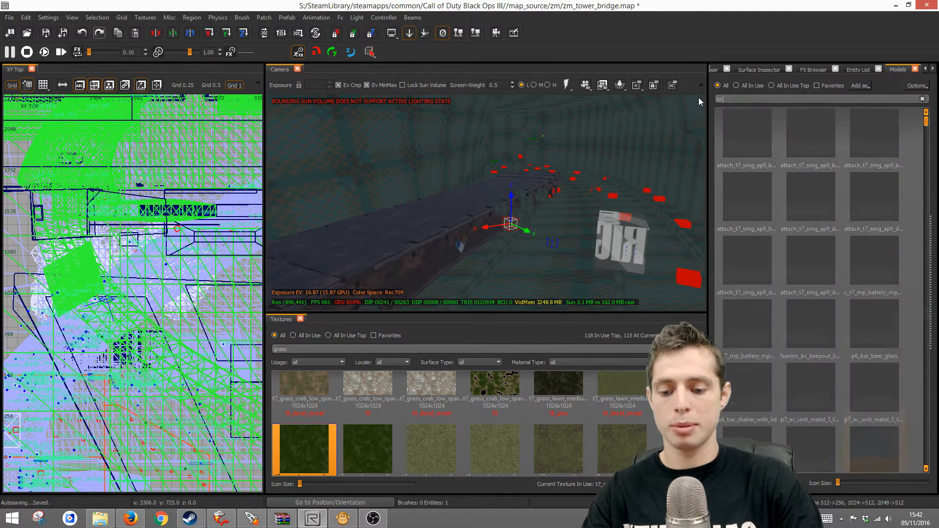
{"action": "type", "text": "barrel"}
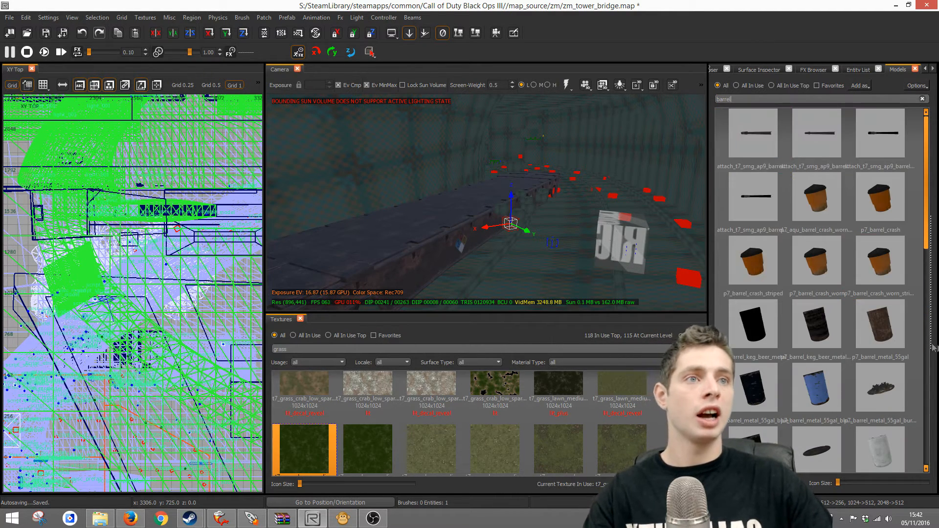
{"action": "left_click", "coordinate": [879, 324]}
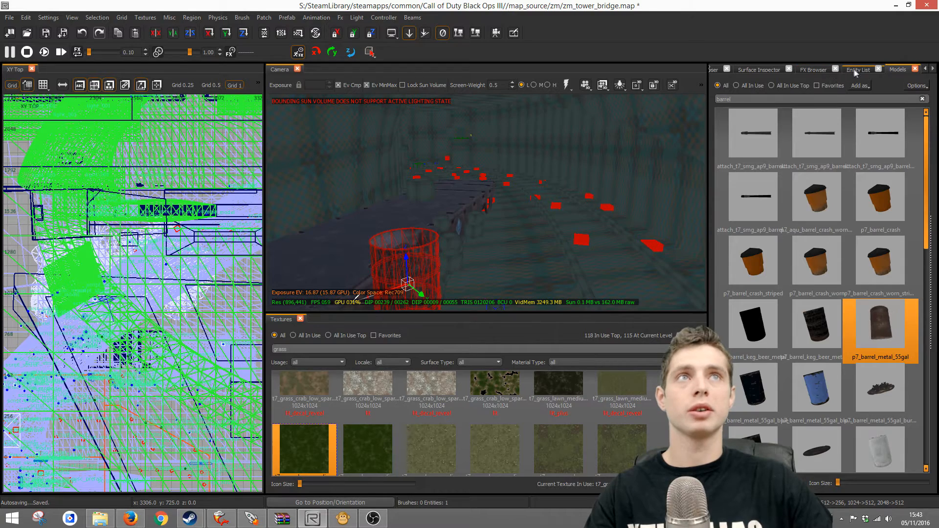
- Shift-select the global_barrel_grey_rusty entries from first to last in the Entity List
{"action": "left_click", "coordinate": [858, 69]}
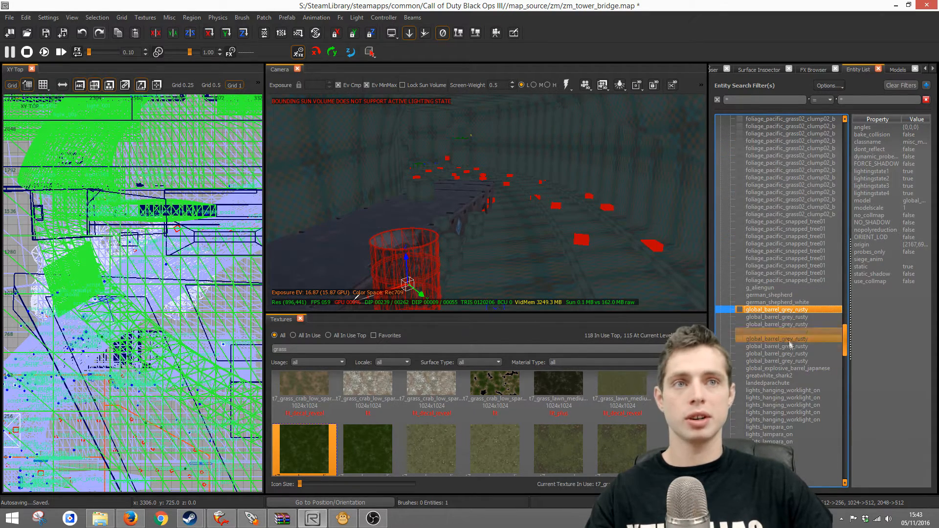
{"action": "left_click", "coordinate": [777, 360]}
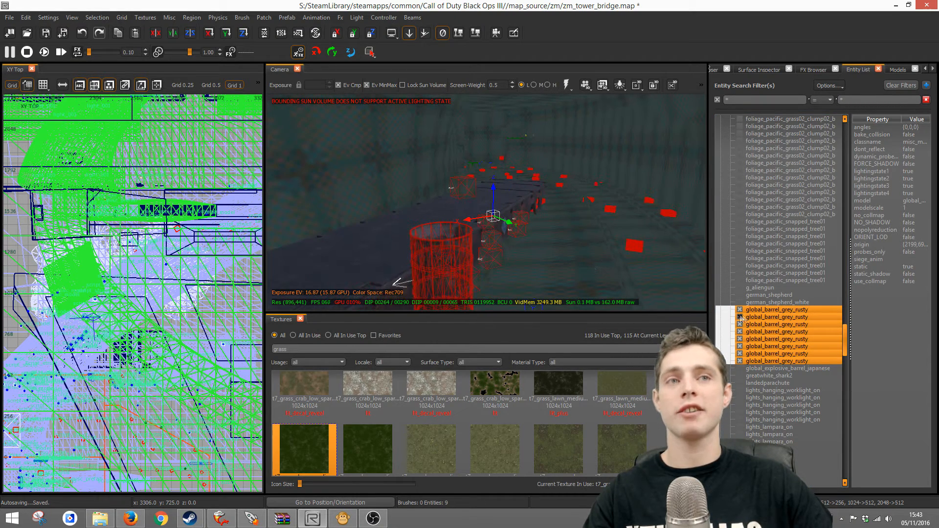
{"action": "left_click", "coordinate": [789, 163]}
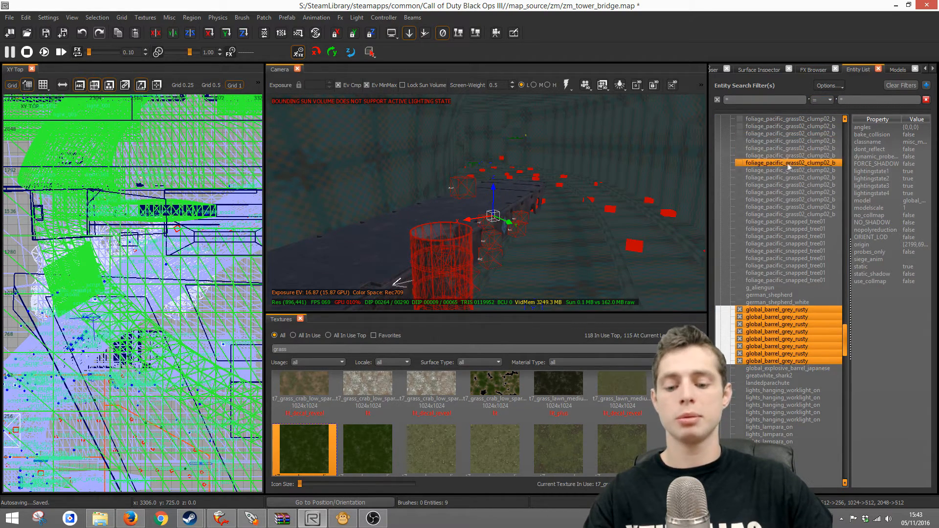
{"action": "left_click", "coordinate": [899, 69]}
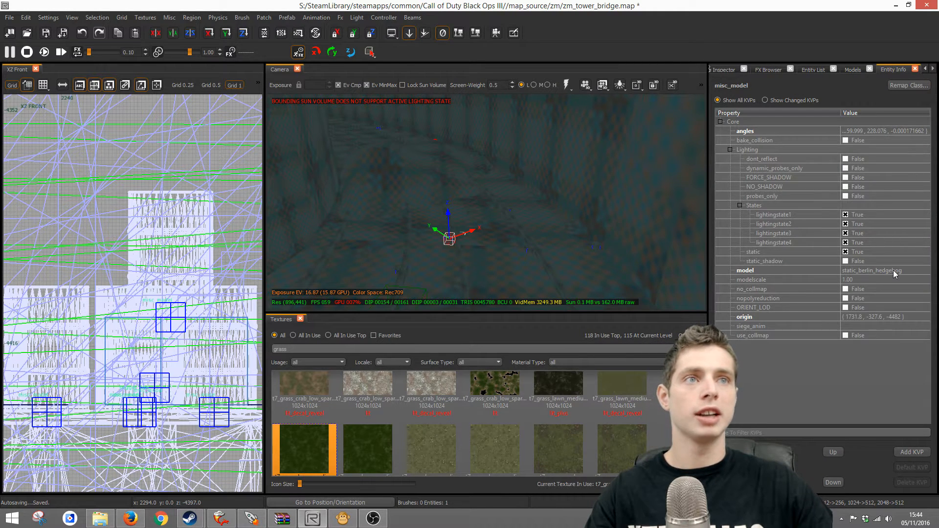
{"action": "mouse_move", "coordinate": [871, 270]}
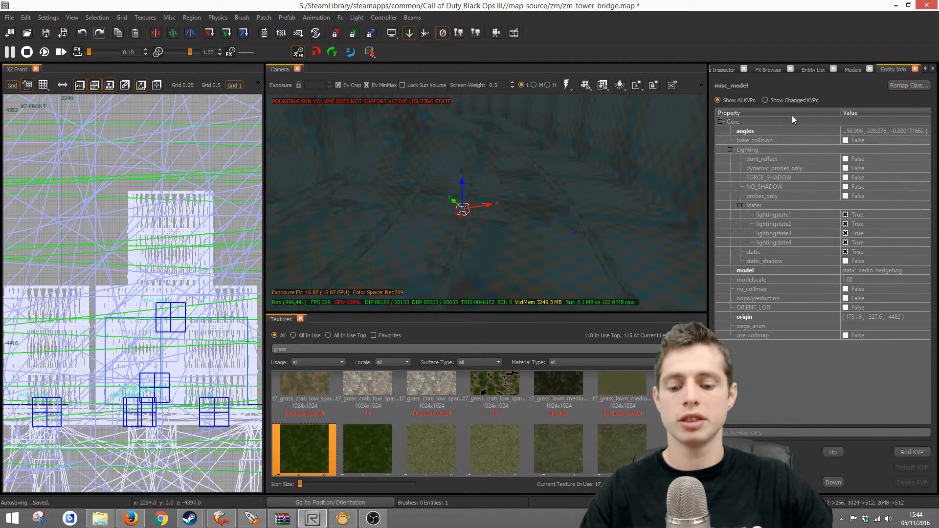
- Select the highlighted static_berlin_hedgehog entries in the map and open the Models browser
{"action": "left_click", "coordinate": [813, 69]}
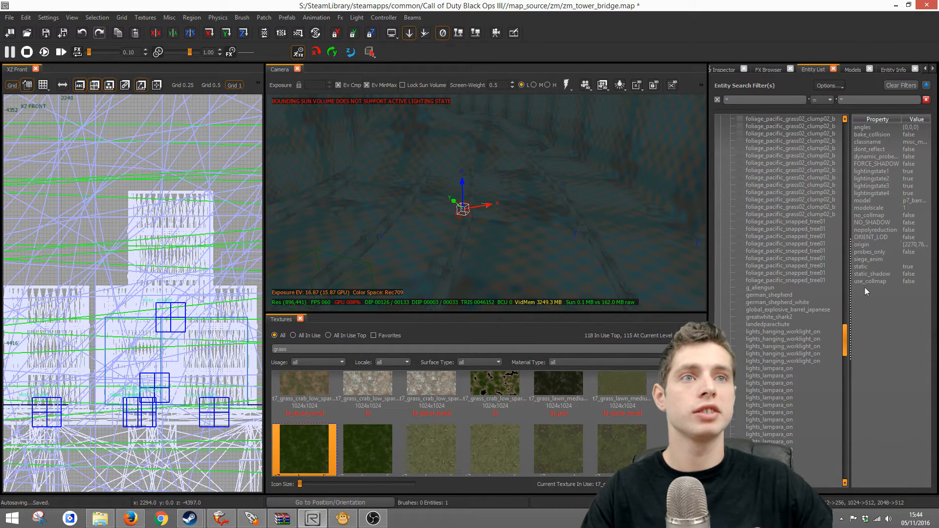
{"action": "scroll", "scroll_direction": "down", "scroll_amount": 3}
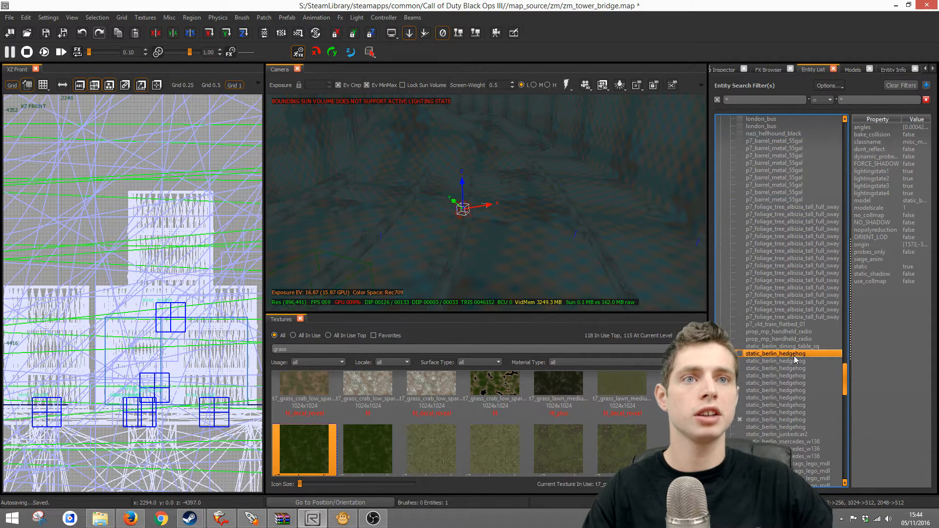
{"action": "right_click", "coordinate": [776, 371]}
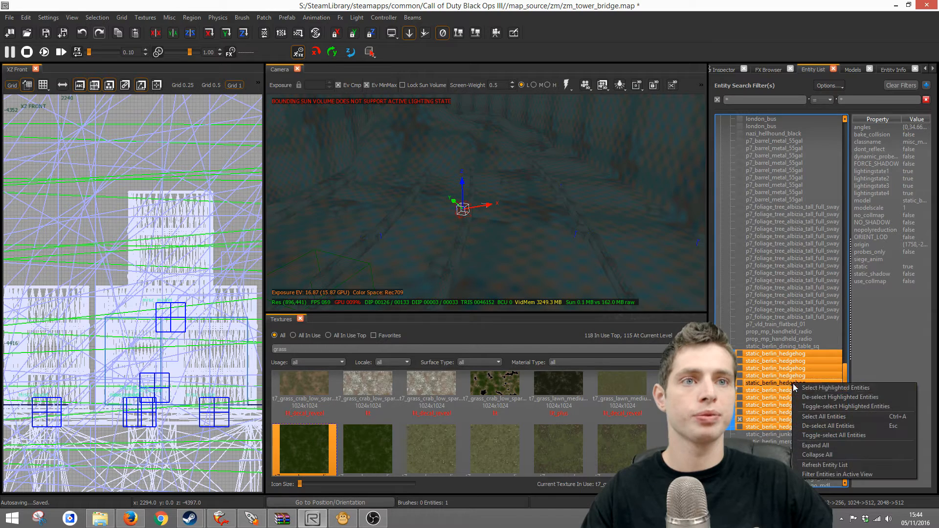
{"action": "left_click", "coordinate": [835, 388]}
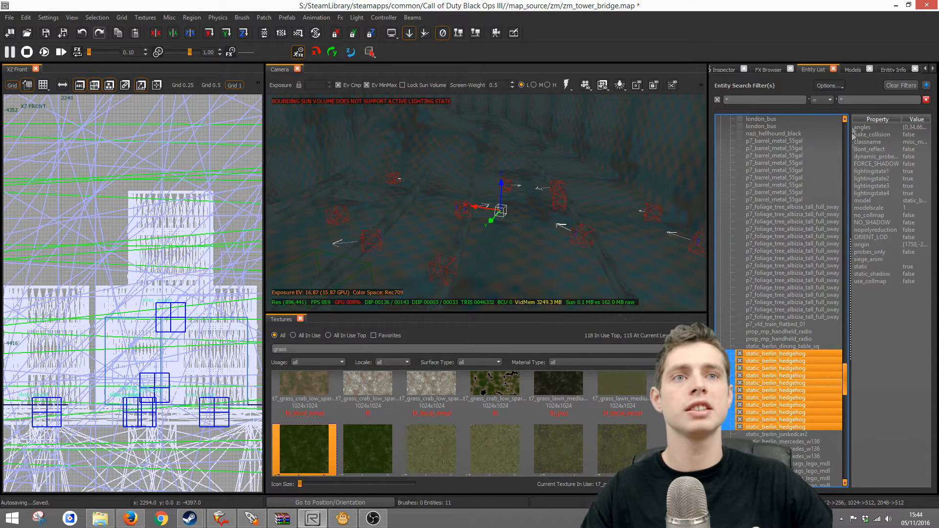
{"action": "left_click", "coordinate": [852, 69]}
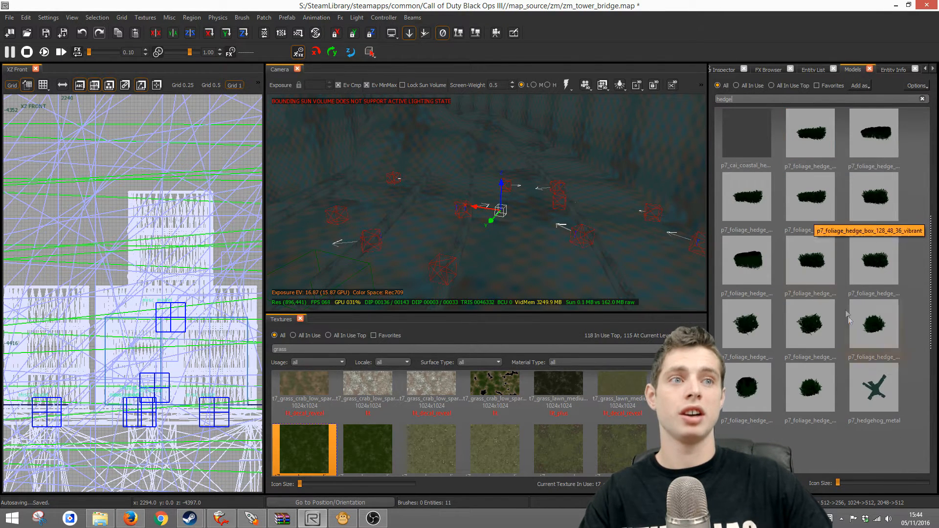
- Swap the selected Berlin hedgehogs to the p7_hedgehog_metal model
{"action": "left_click", "coordinate": [874, 388]}
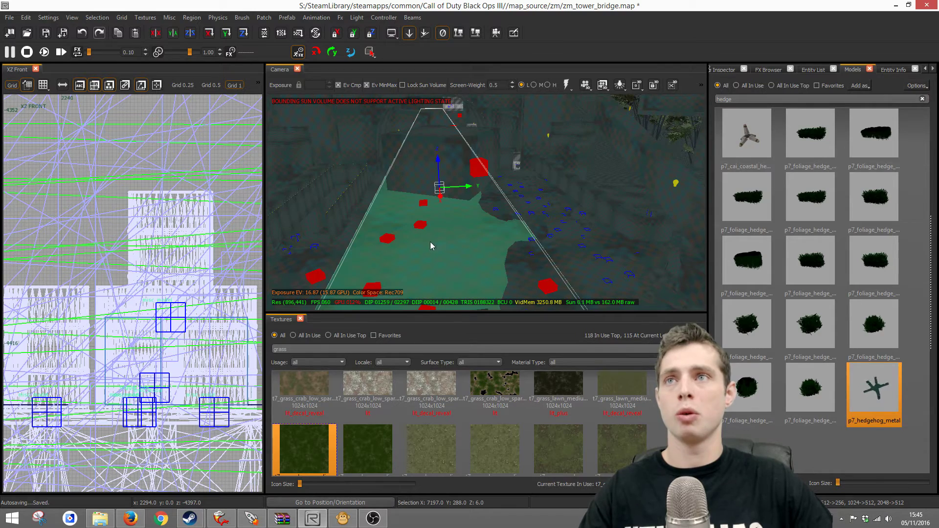
- Deselect, then pick the prefab ground to select all 6456 brushes and 910 entities
{"action": "left_click", "coordinate": [893, 69]}
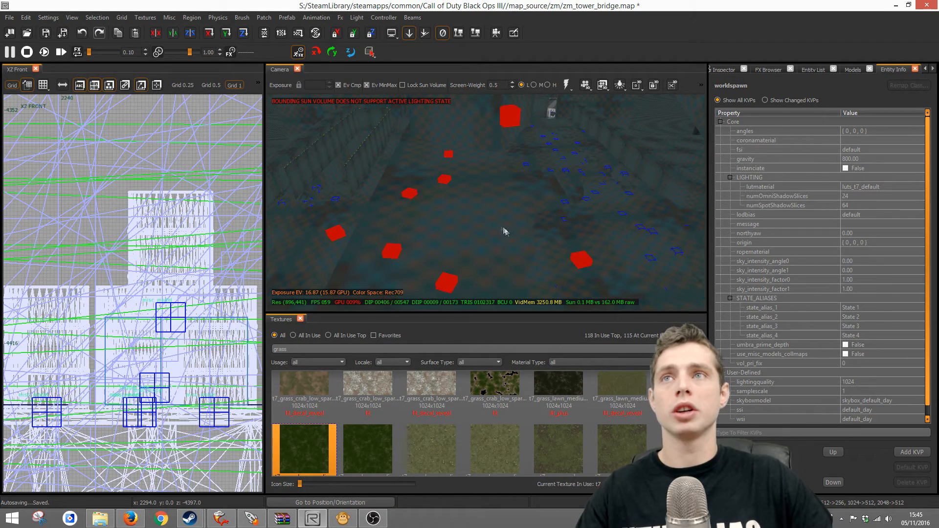
{"action": "left_click", "coordinate": [368, 396]}
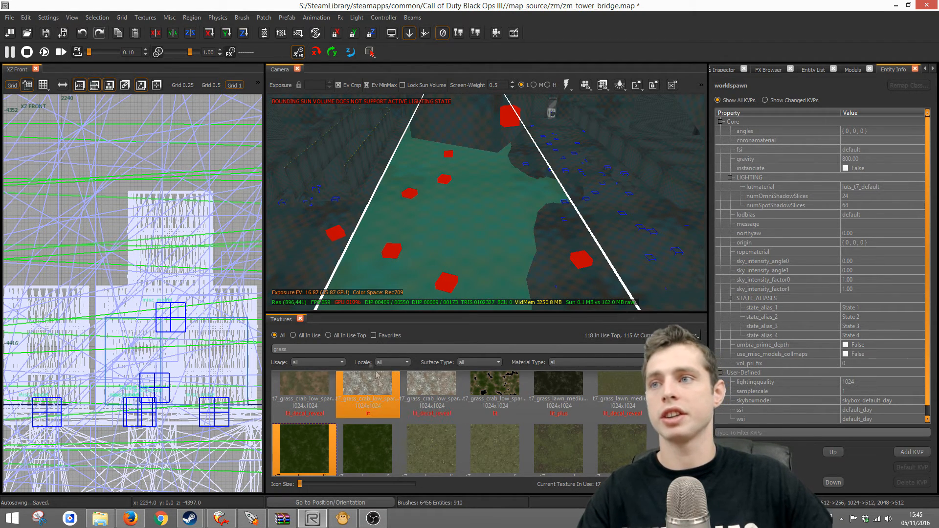